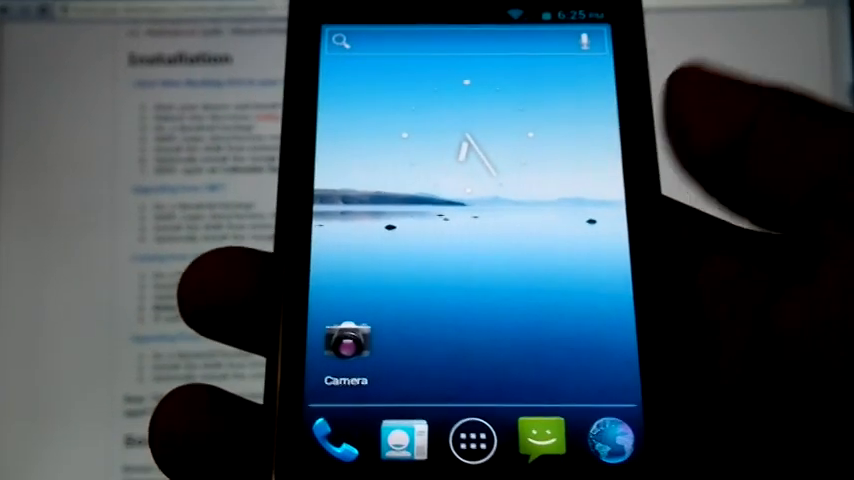
# Bring up Settings from the home-screen shortcut and scroll to the Interface section
pyautogui.click(472, 440)
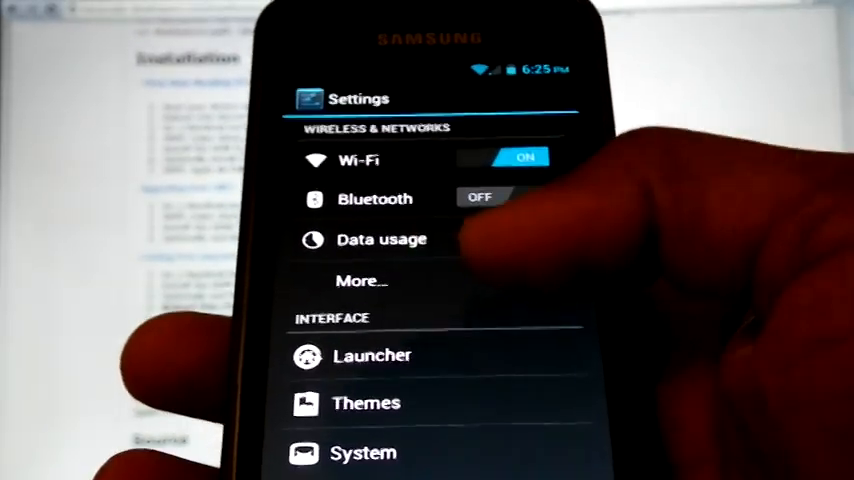
pyautogui.scroll(-3)
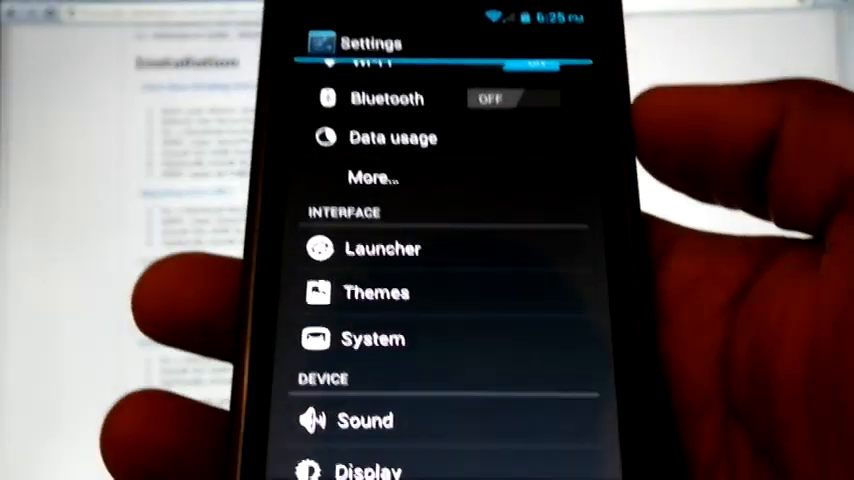
pyautogui.click(384, 248)
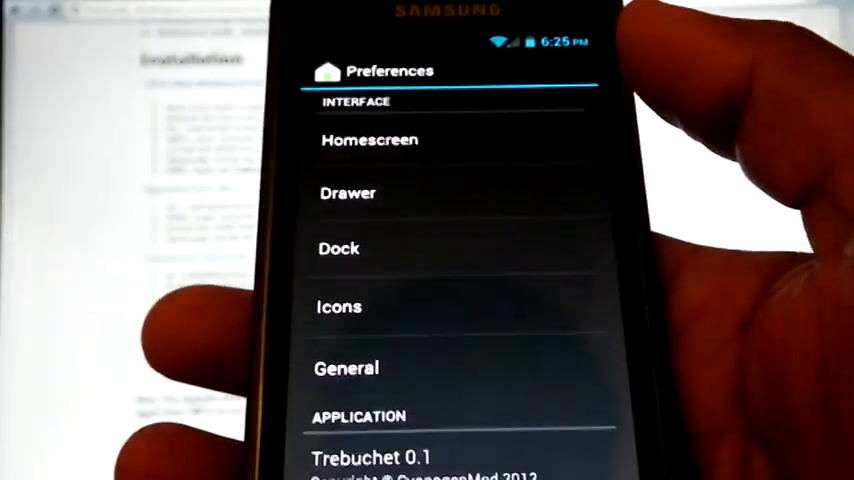
pyautogui.click(368, 140)
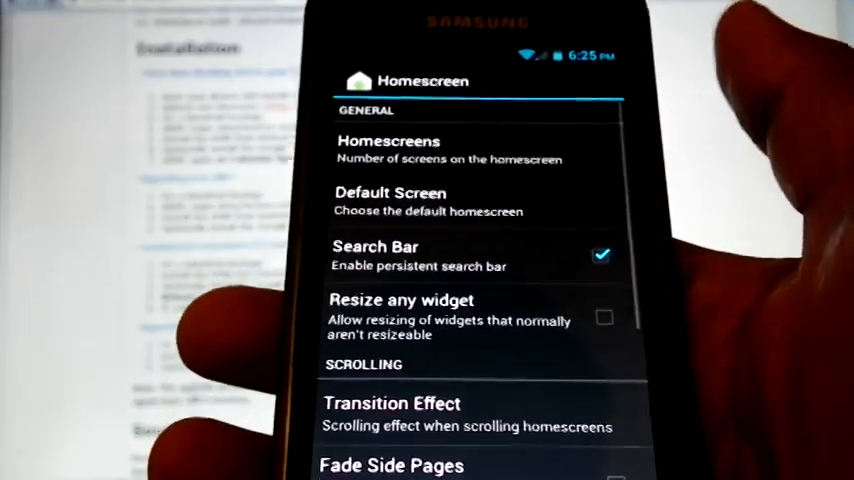
pyautogui.click(388, 150)
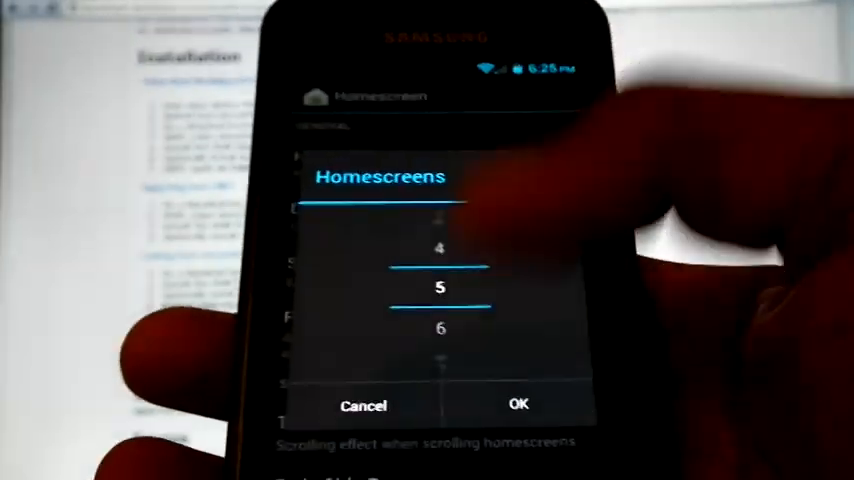
pyautogui.click(518, 404)
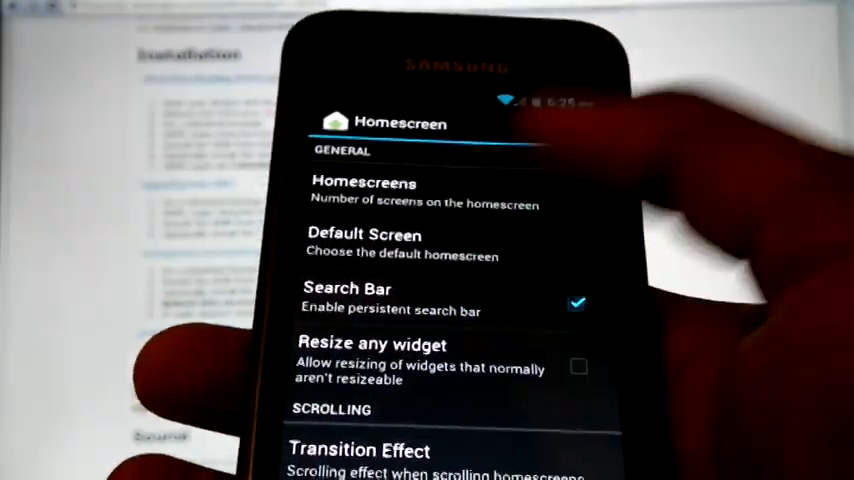
pyautogui.scroll(-3)
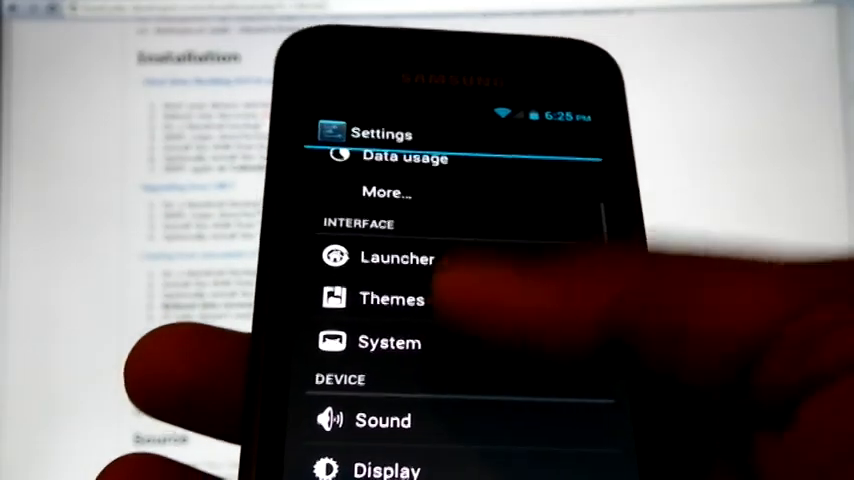
pyautogui.click(388, 342)
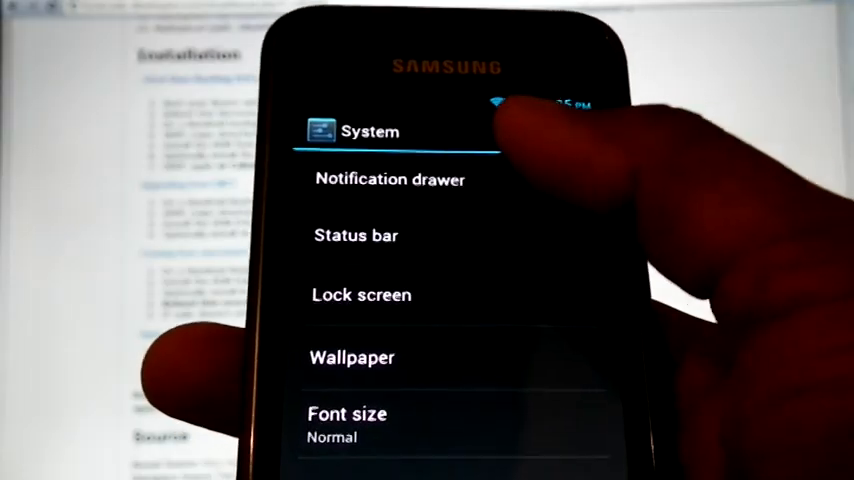
pyautogui.click(390, 180)
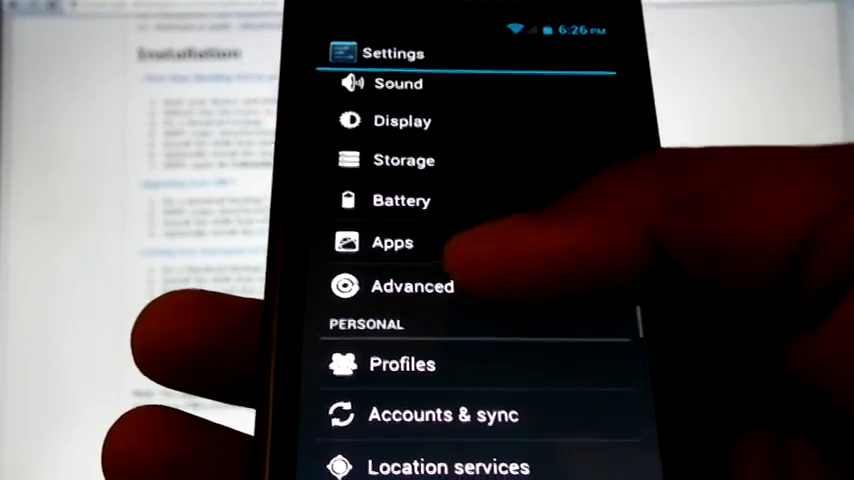
# View the Advanced Galaxy S Settings, then reach the Security screen lock choices
pyautogui.click(412, 286)
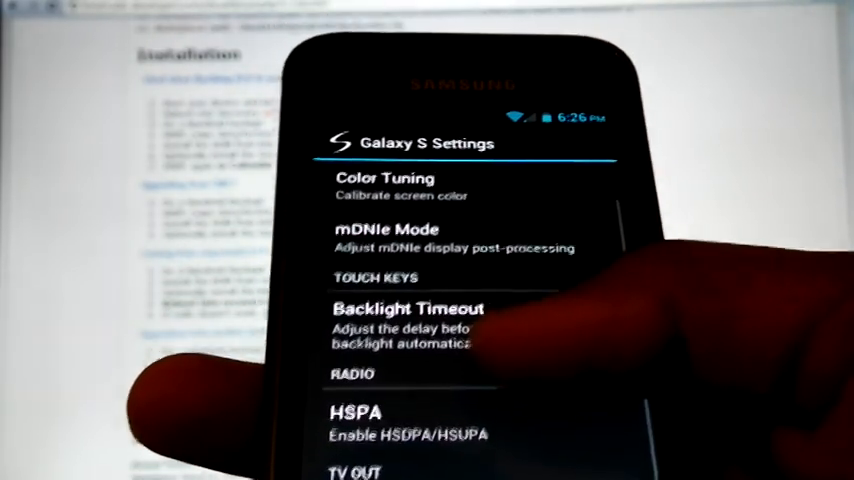
pyautogui.scroll(-3)
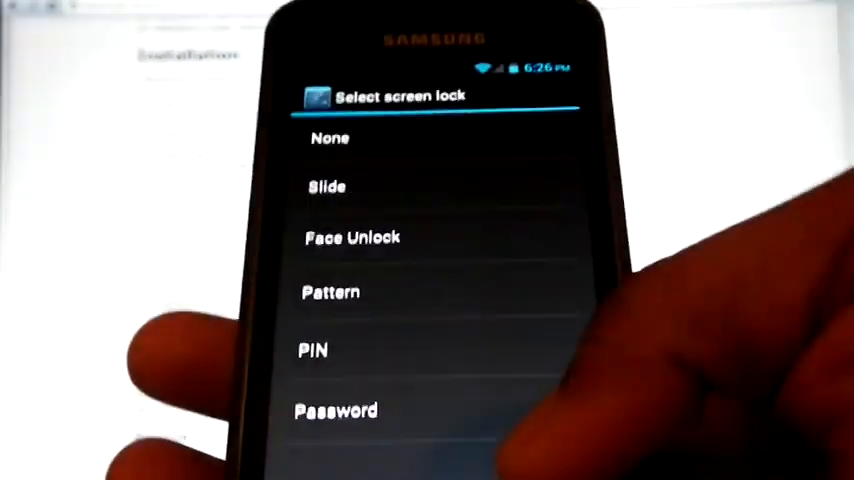
# Show the All Apps drawer with CM Stats, DSP Manager and ROM Manager listed
pyautogui.click(328, 188)
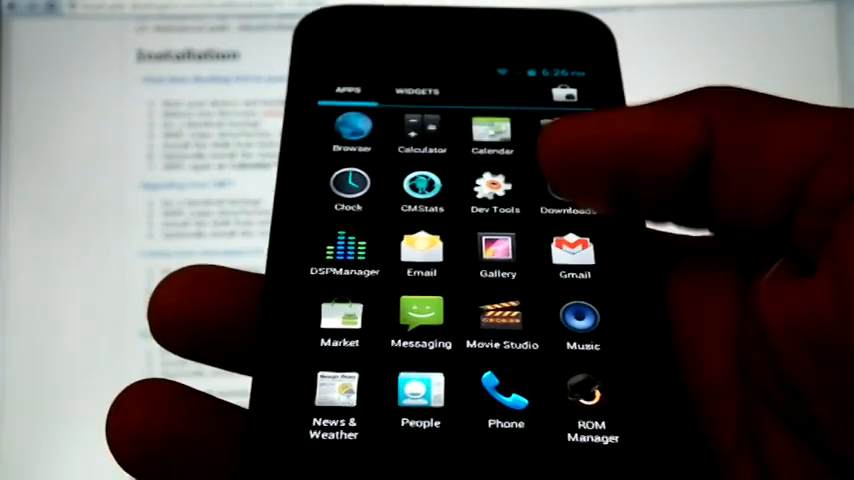
# Show About phone with model GT-I9000, Android 4.0.3 and baseband I9000XXJVT
pyautogui.click(574, 256)
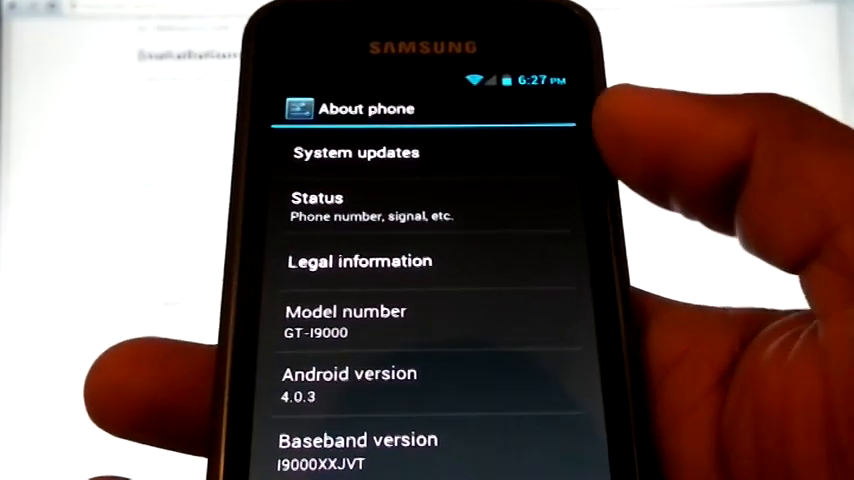
pyautogui.scroll(3)
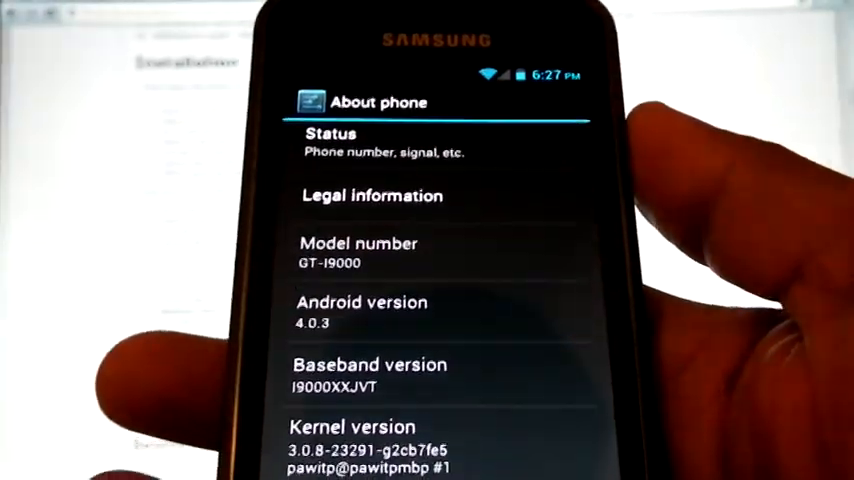